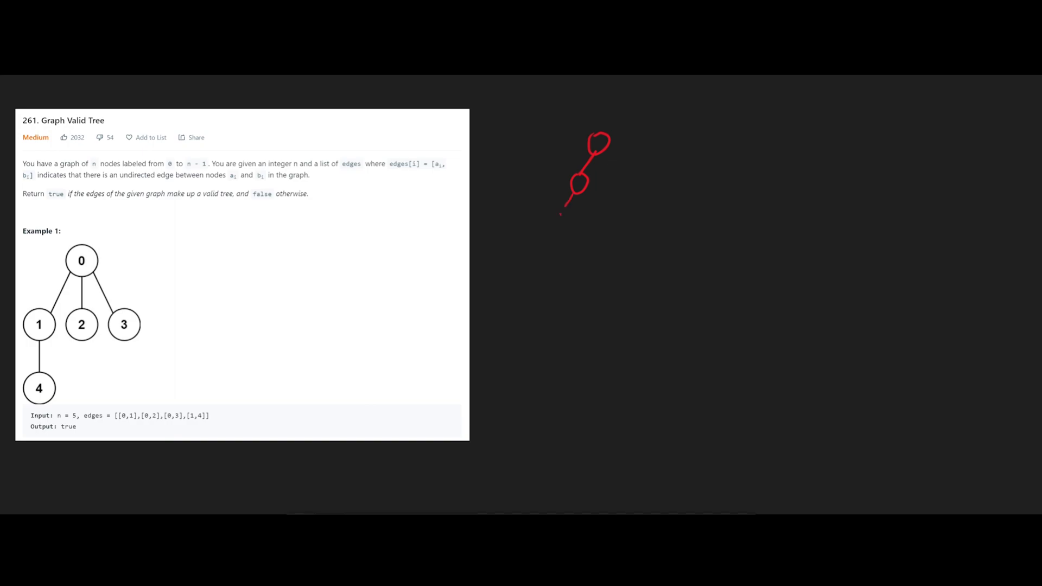
- Sketch a seven-node tree and annotate it with e = n-1, marking each edge
left_click_drag(561, 199, 599, 220)
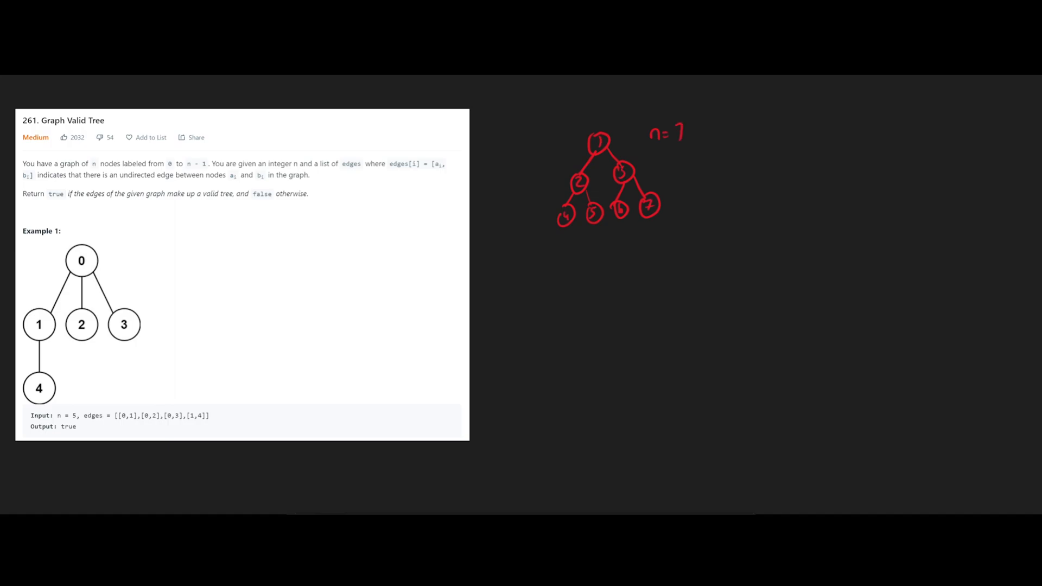
type("e =")
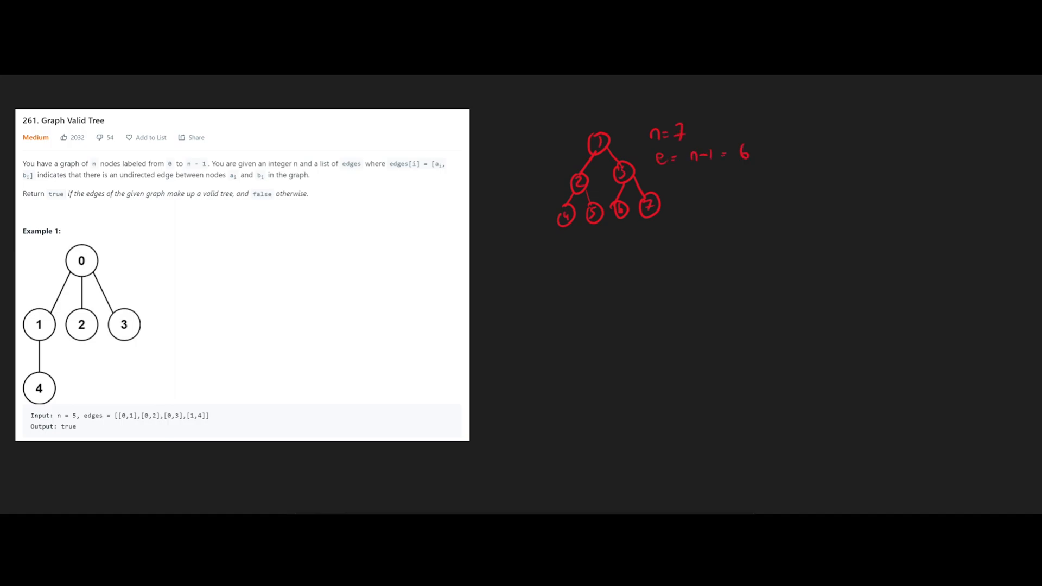
left_click_drag(585, 153, 612, 186)
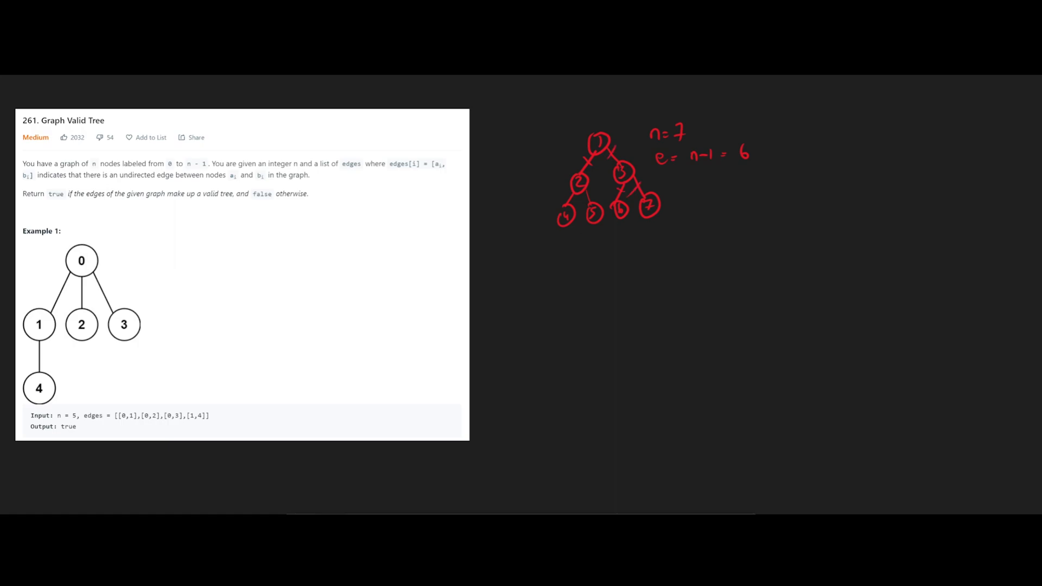
left_click_drag(612, 189, 585, 210)
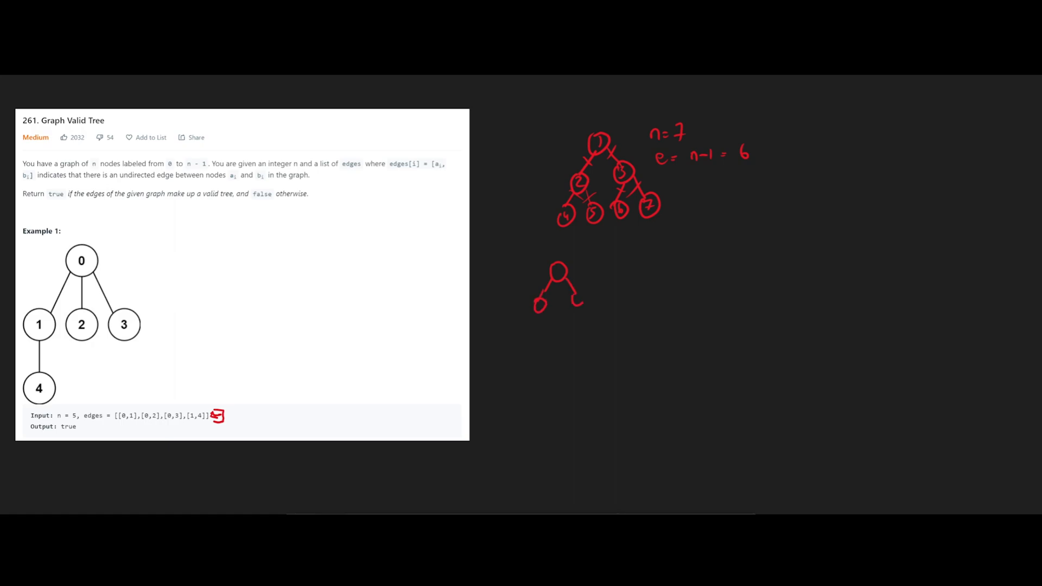
- Draw a three-node triangle whose closing edge forms a cycle
left_click_drag(542, 305, 578, 298)
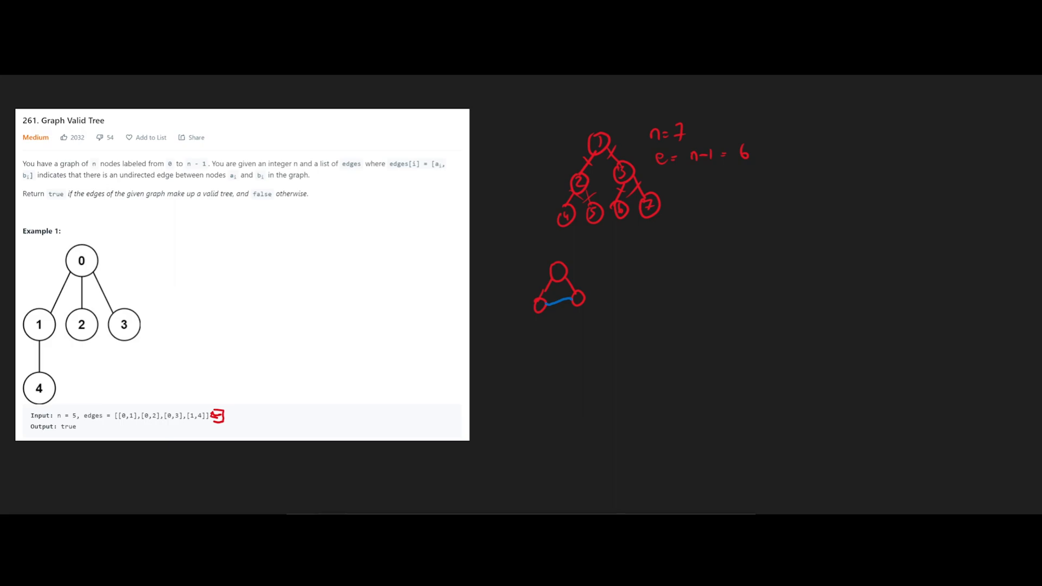
left_click_drag(560, 329, 559, 309)
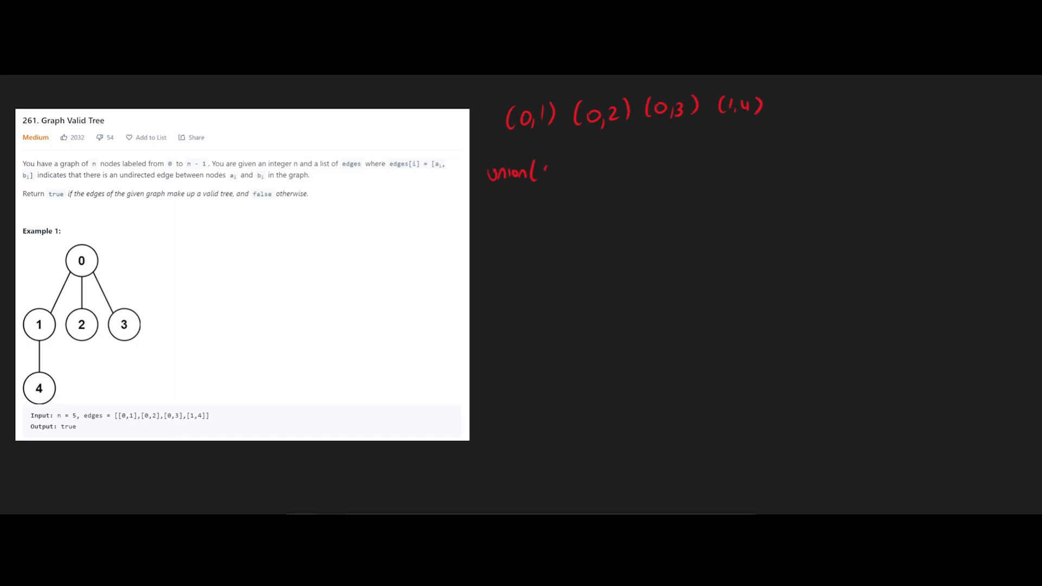
- Write edges (0,1), (0,2), (0,3) with union calls, drawing nodes 1, 2, 3 under root 0
type("0,1)")
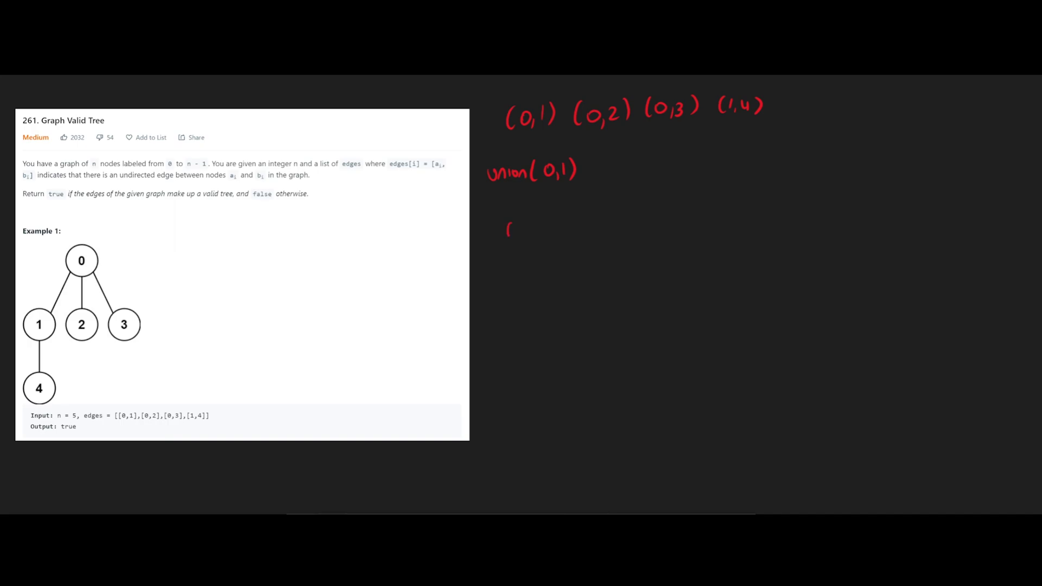
left_click_drag(512, 225, 512, 276)
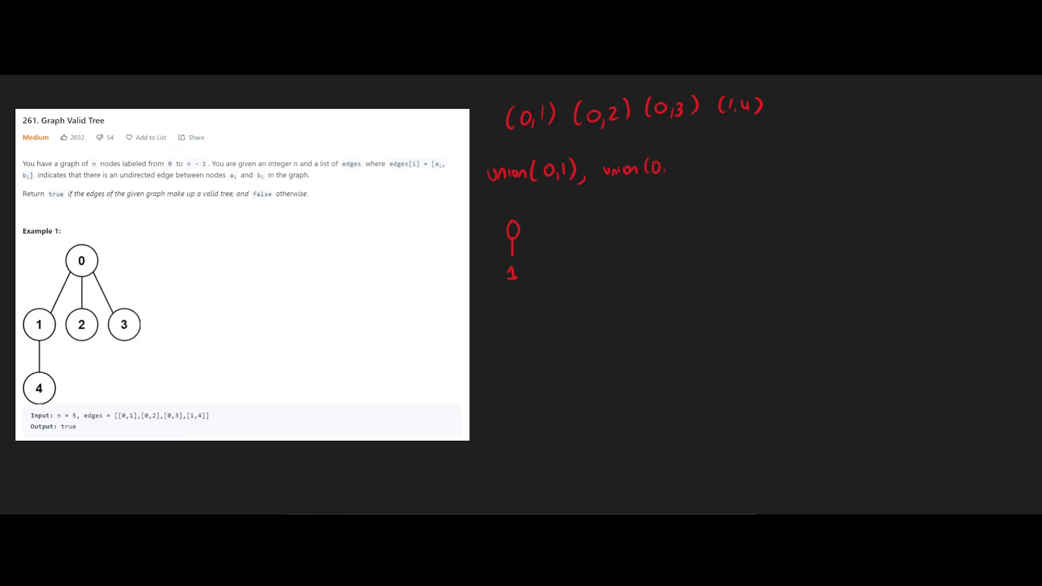
type("2)")
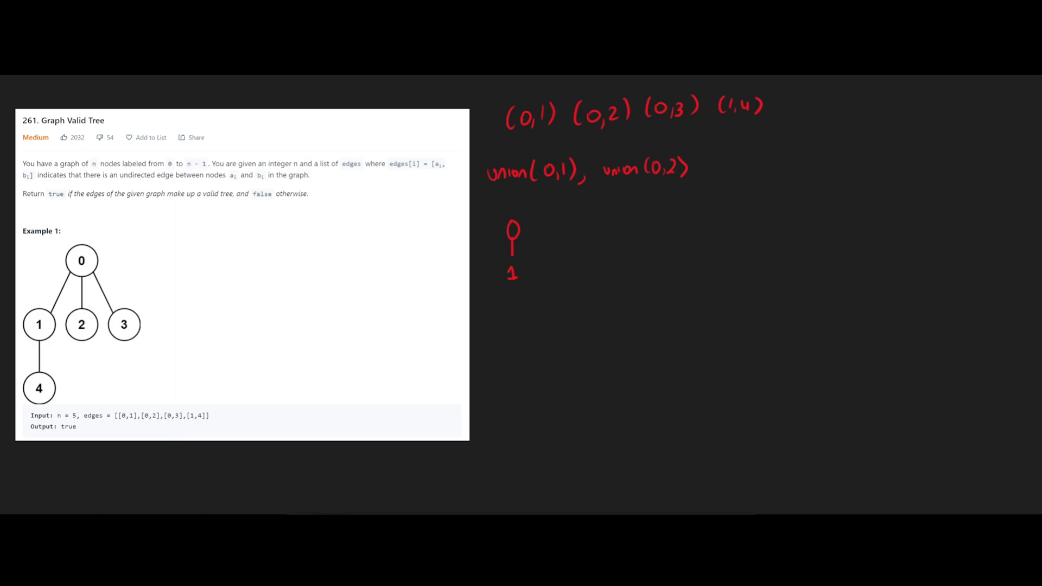
left_click_drag(528, 229, 538, 269)
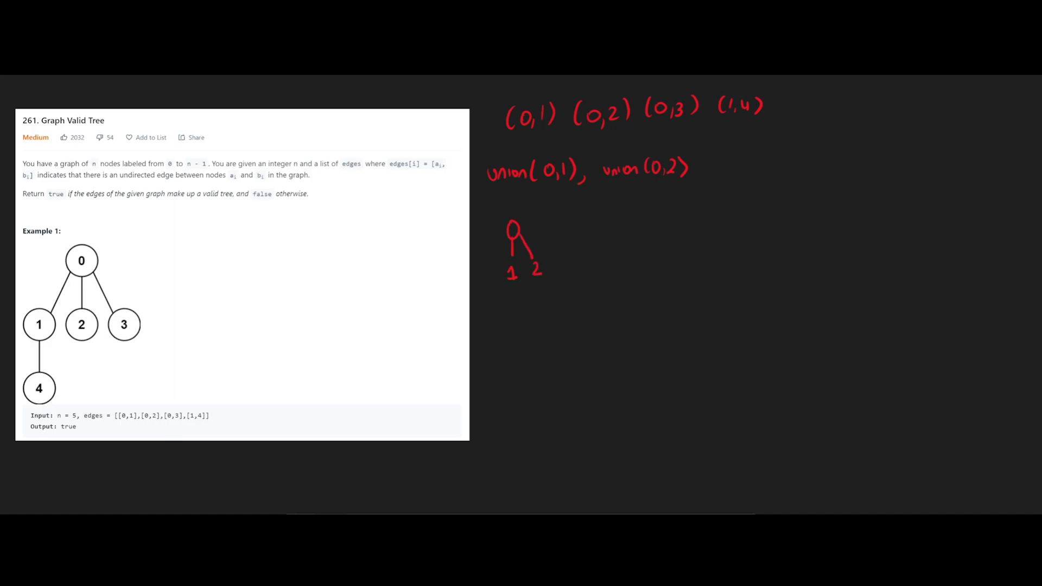
type(",")
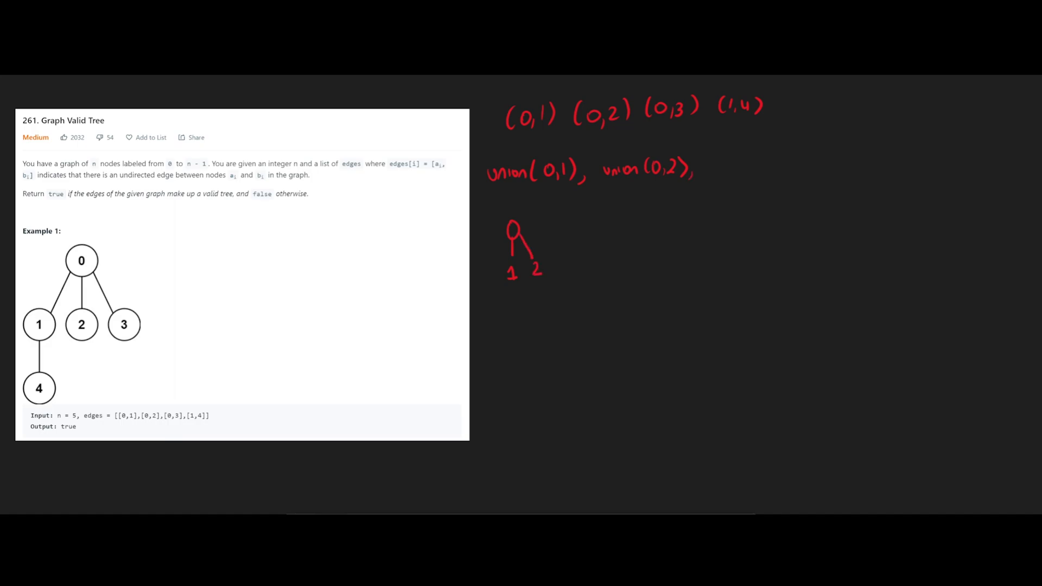
type("union(1")
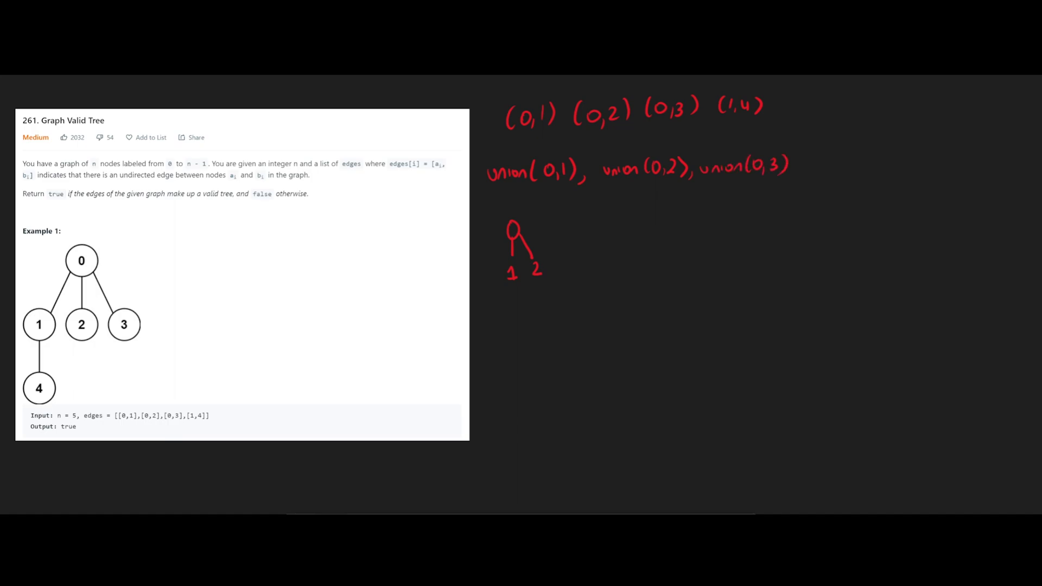
left_click_drag(525, 233, 552, 253)
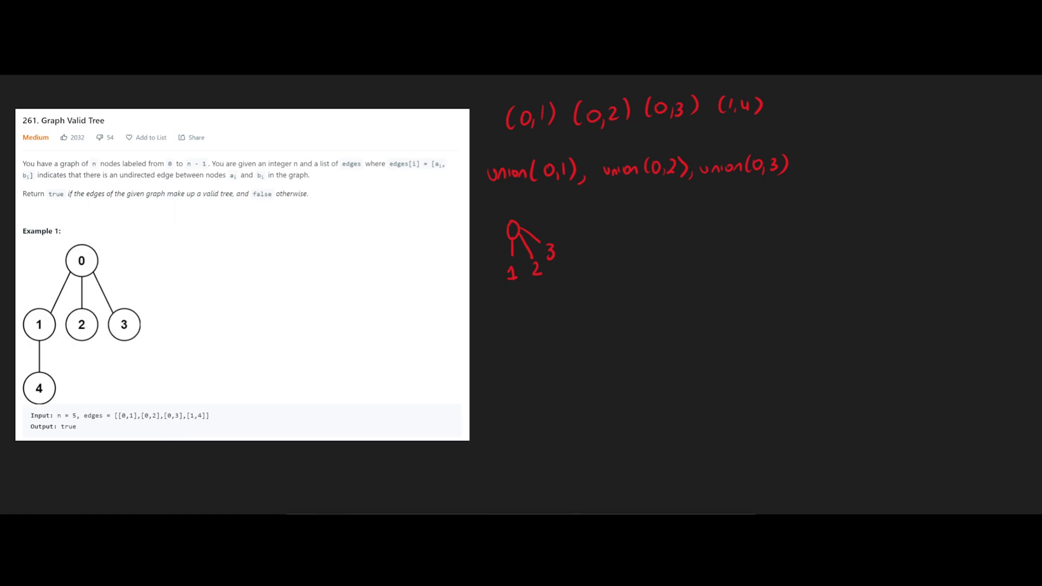
- Write union(1,4), hang node 4 below node 1, and trace node 1's path up to root 0
type("uni")
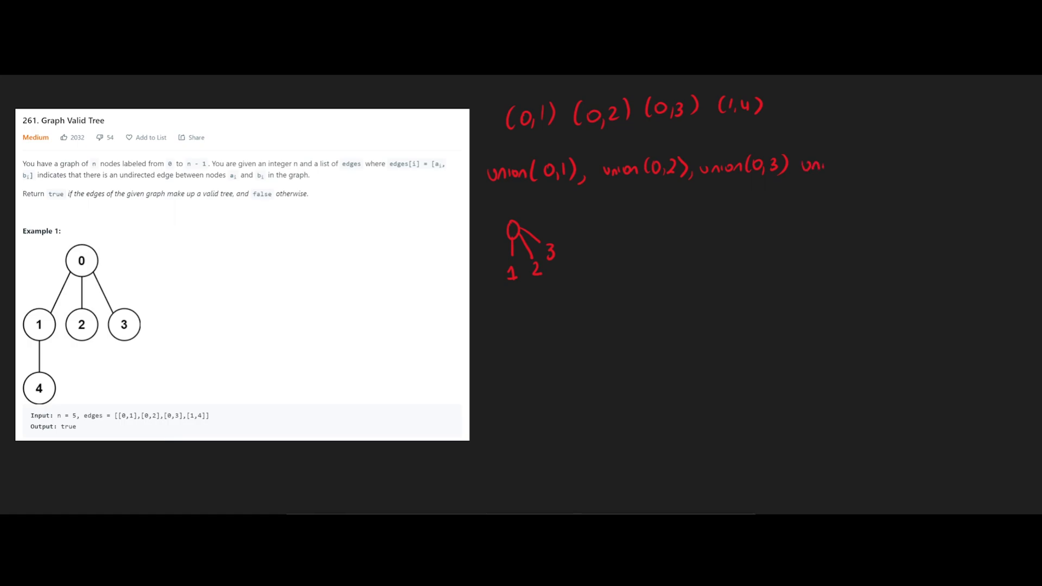
type("union(1,4)")
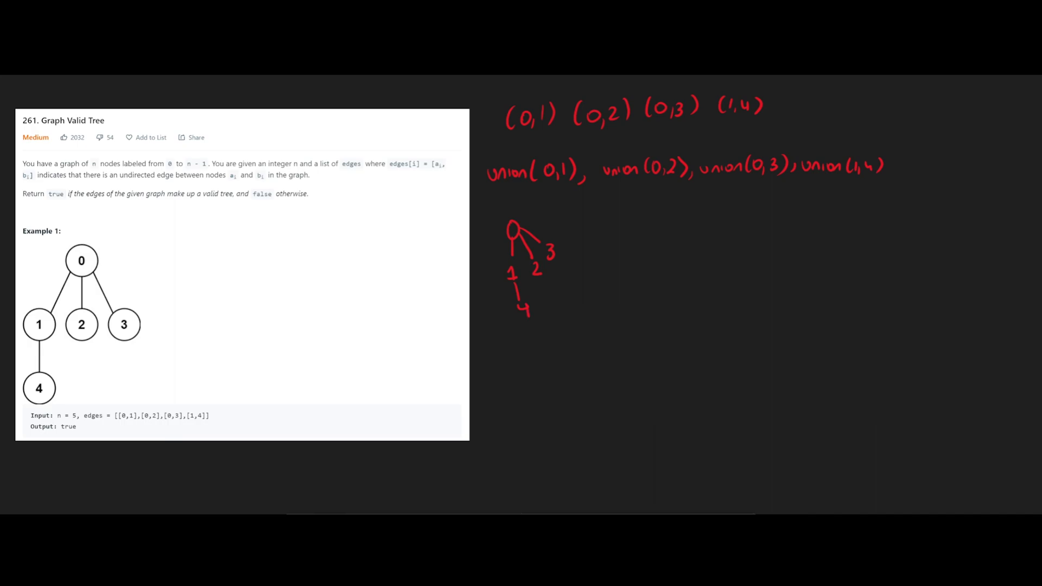
left_click_drag(507, 273, 516, 282)
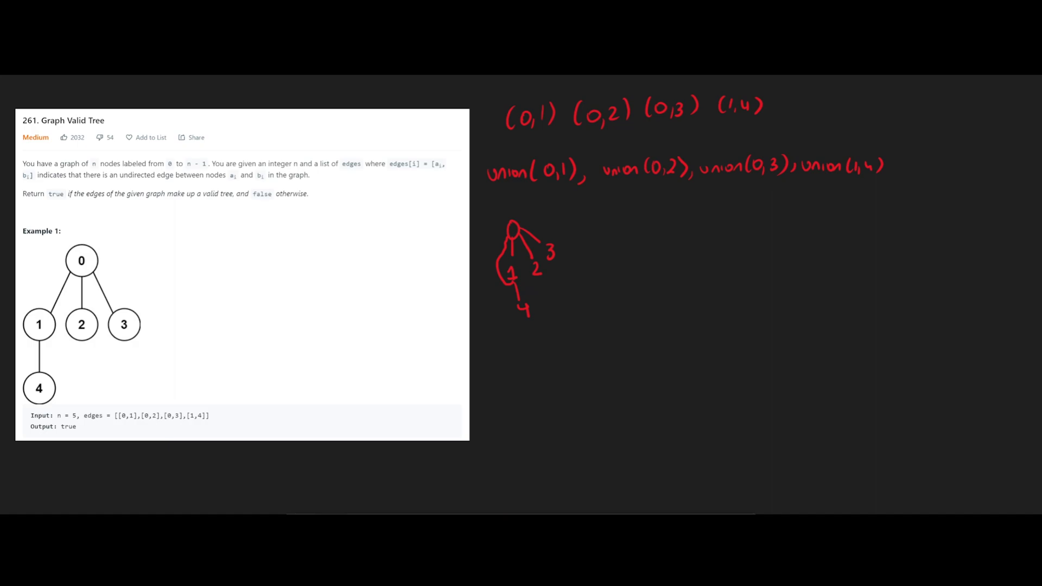
left_click_drag(497, 193, 844, 193)
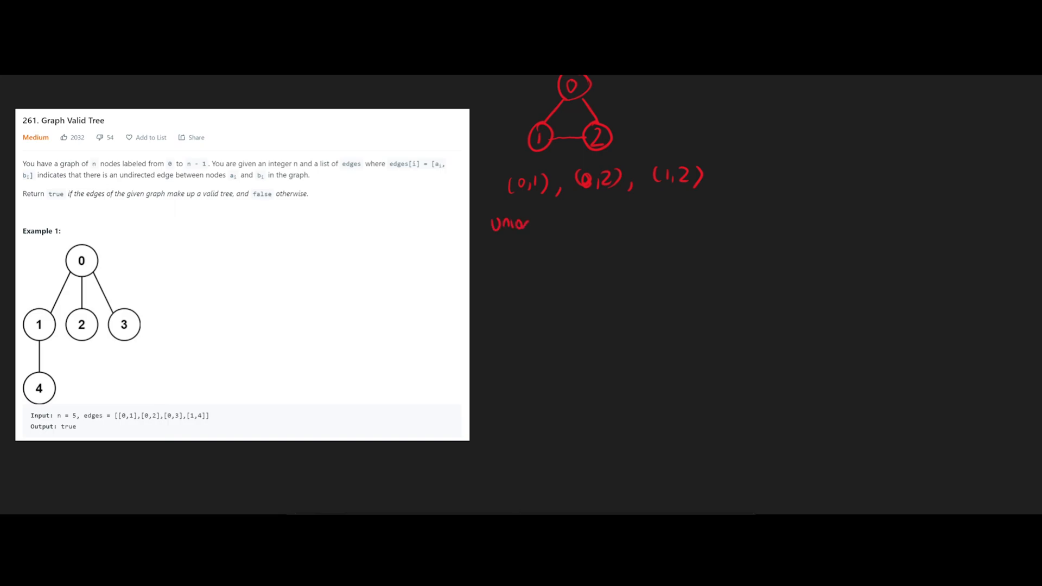
type("(0,1")
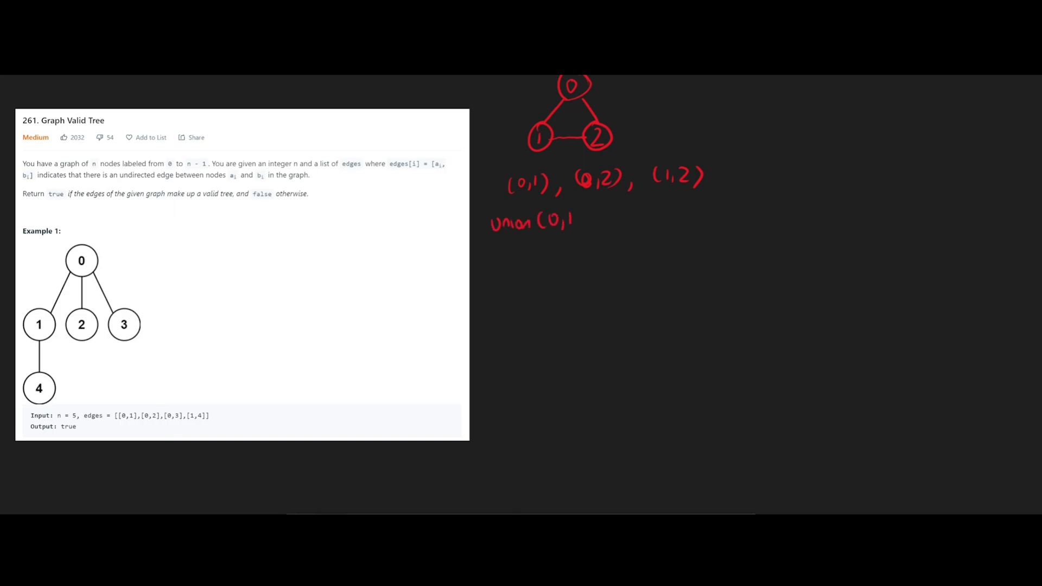
type(")")
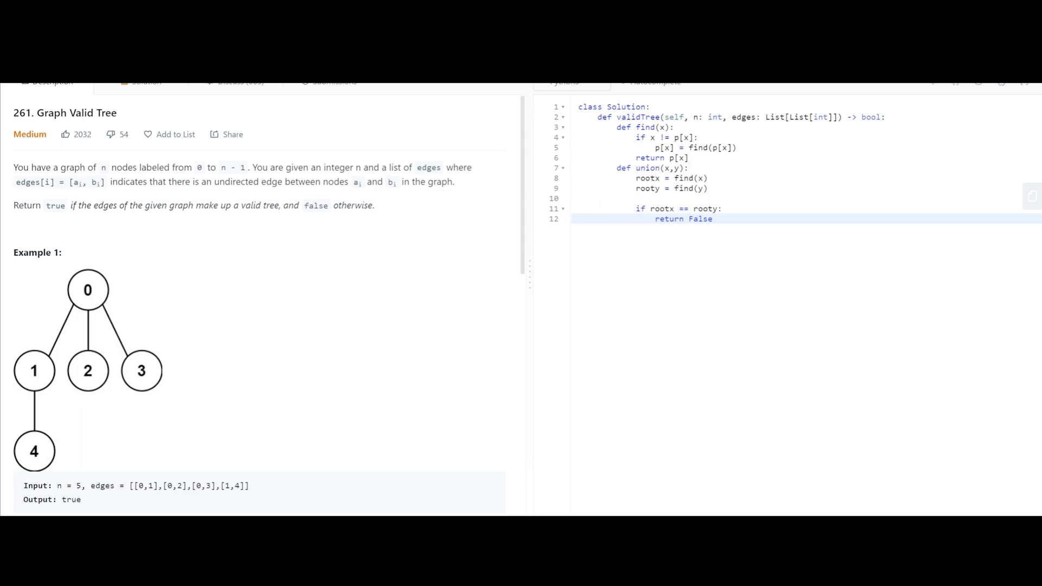
- Start a new line inside validTree after the nested find and union functions
left_click(713, 219)
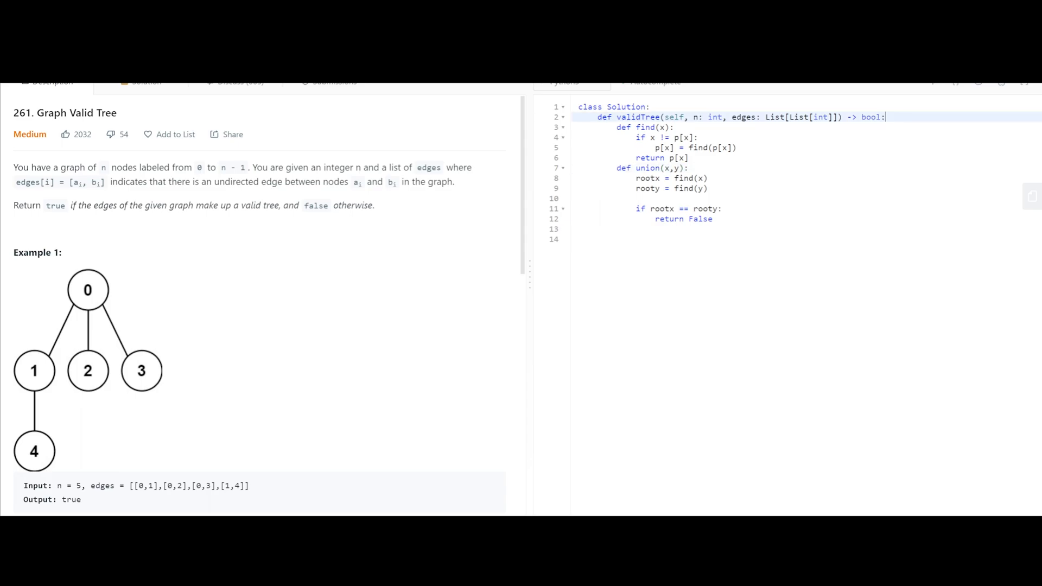
key("Enter")
type("p = [i for i in ")
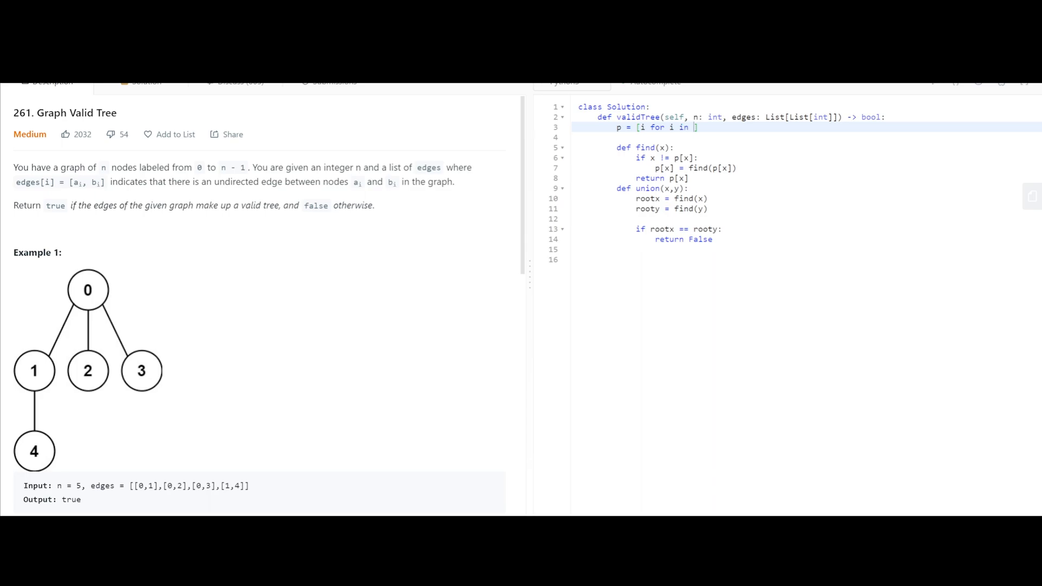
- Initialise p = [i for i in range(n)] and rank = [0] * n
type("range(n)]")
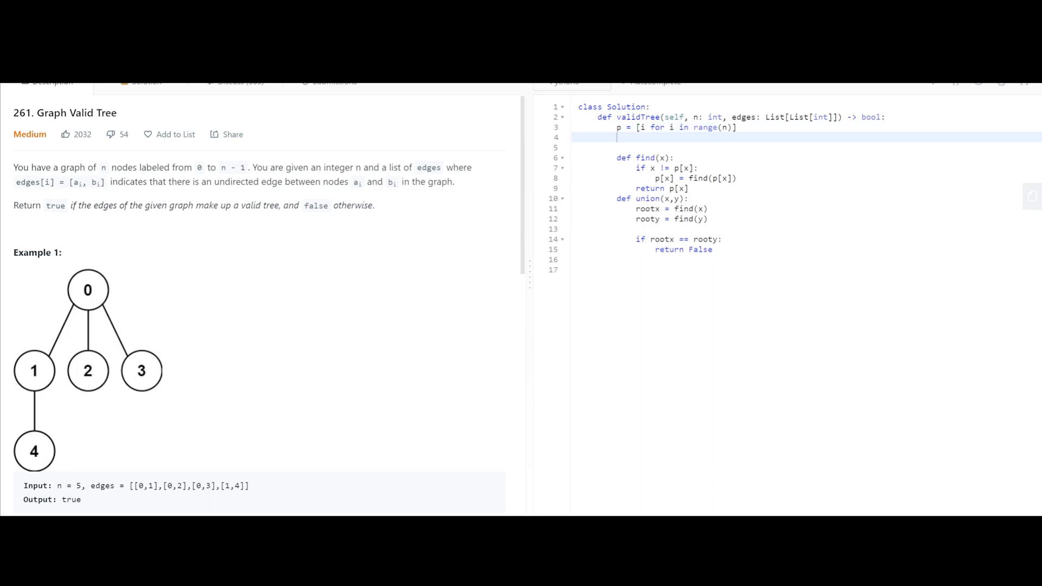
type("rank =")
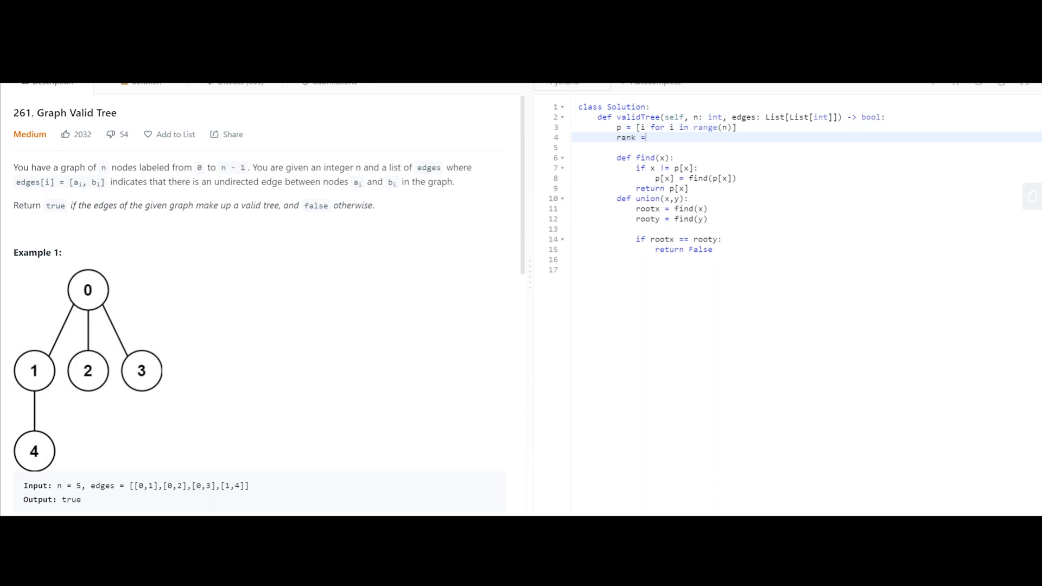
type("[0] * n")
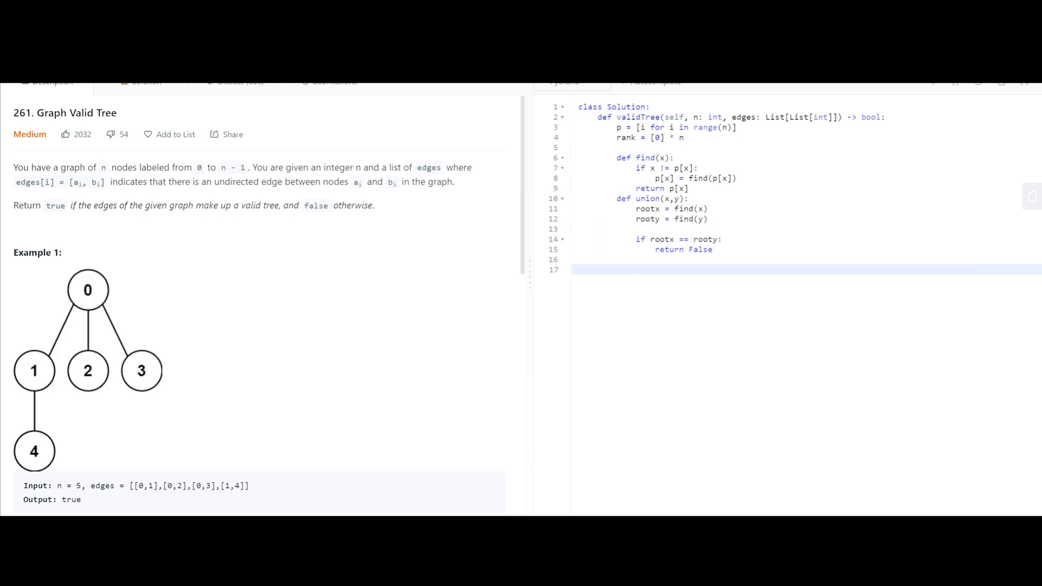
- Add union-by-rank branches linking roots by rank, incrementing rank[rootx] on ties
type("if rank[rootx] > rank[rooty]:")
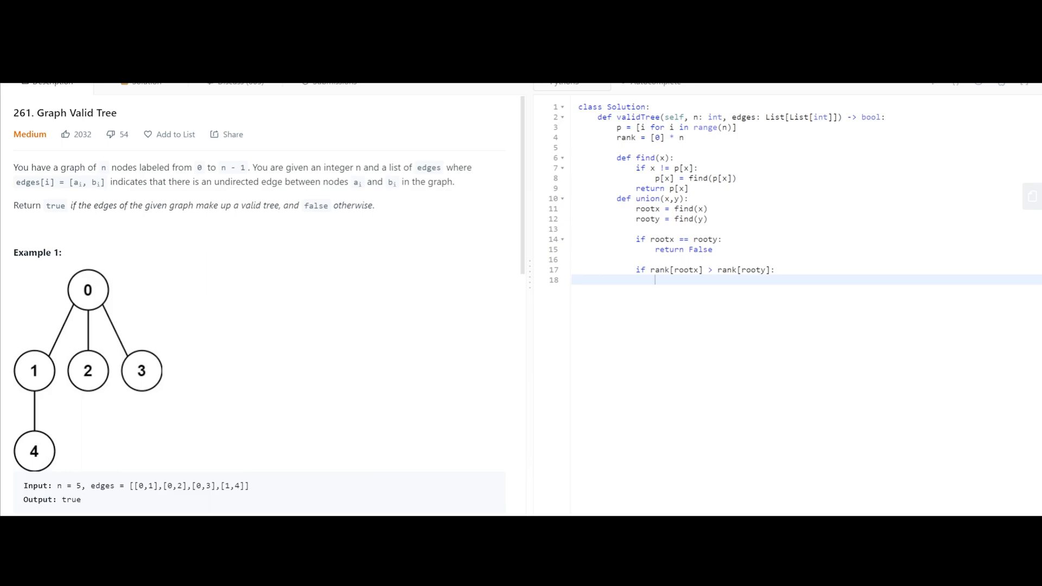
double_click(687, 270)
type("p[rooty] = rootx")
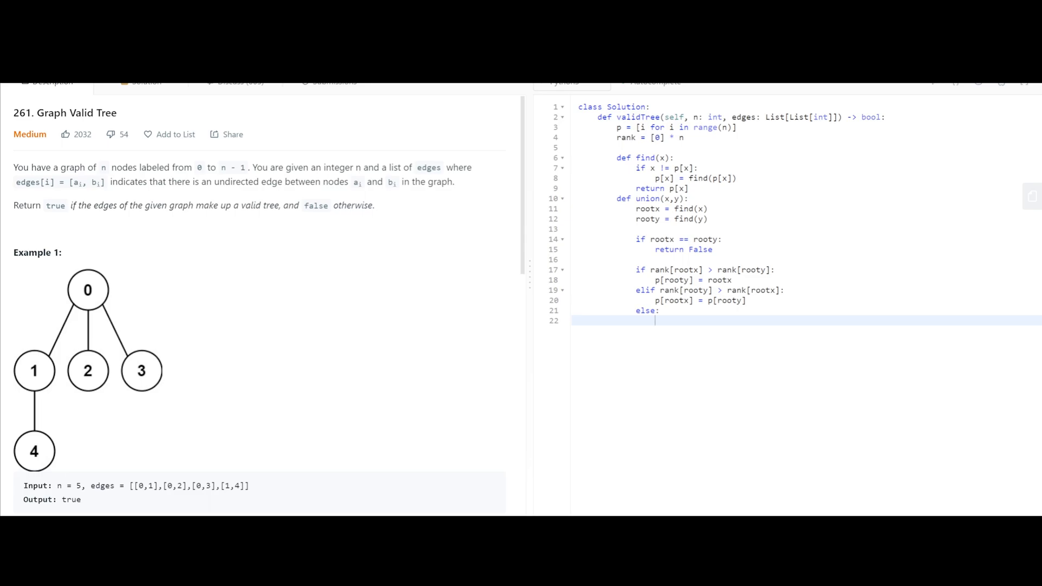
type("rank[]")
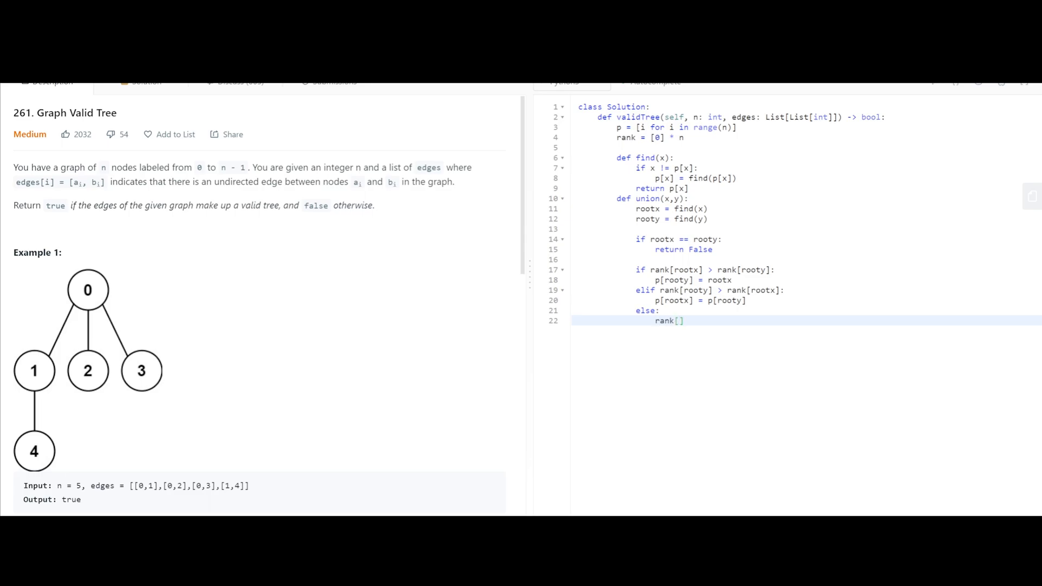
type("rootx] += 1")
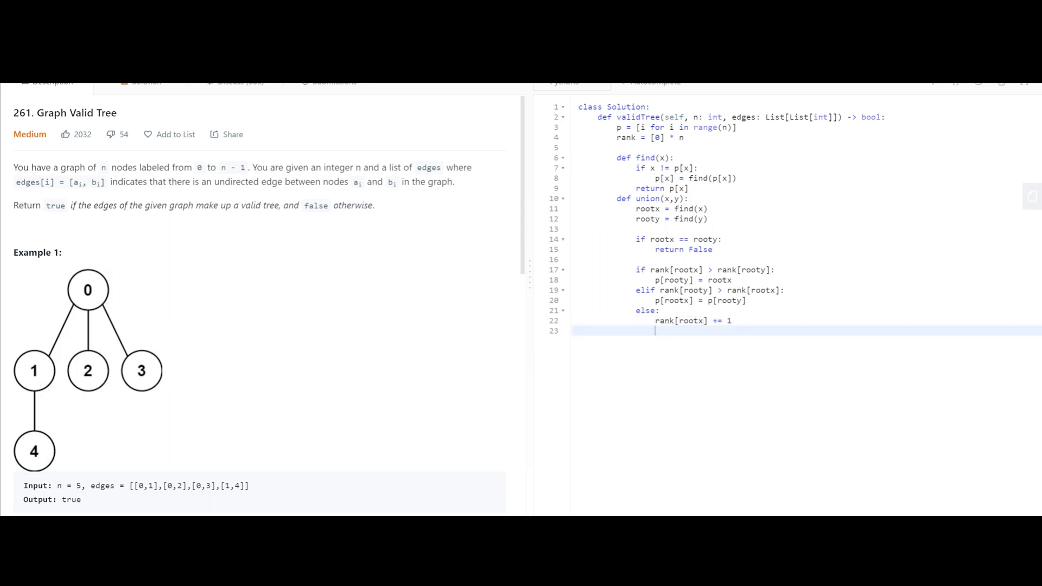
type("p[rooty] = rootx")
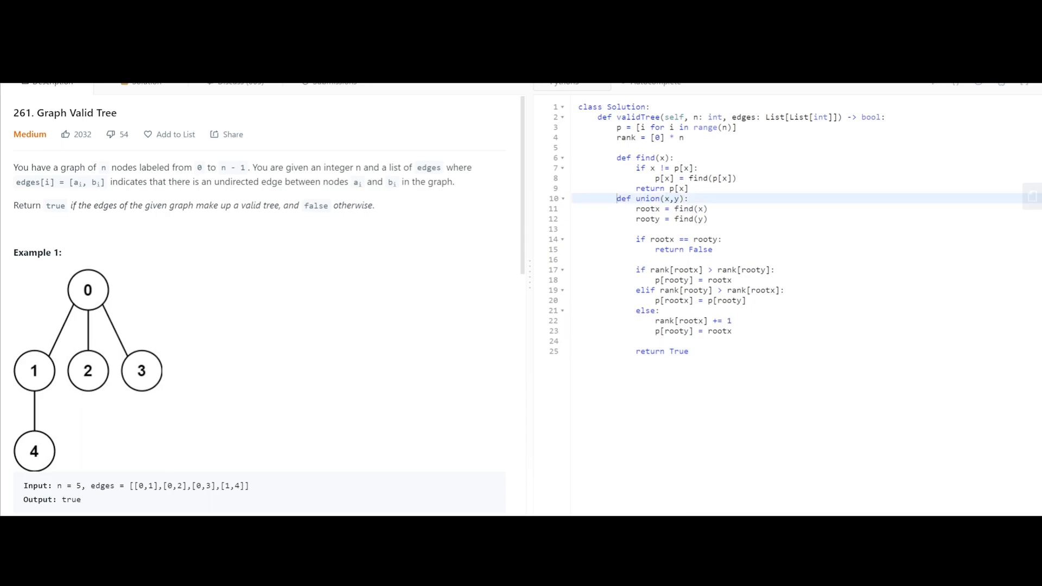
- Return True from union and loop over edges, rejecting when union(x,y) fails, then run the sample test
type("return True")
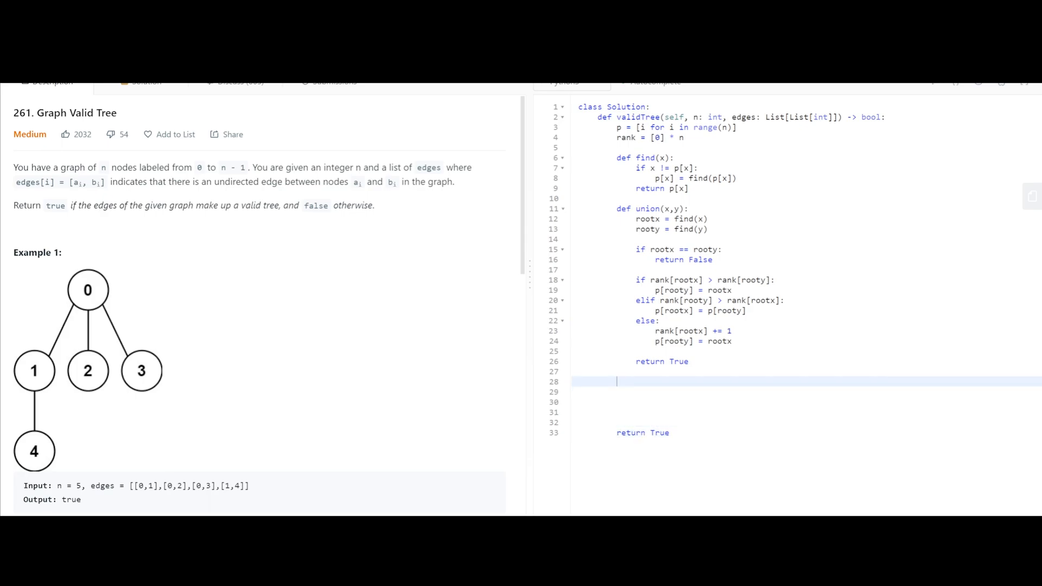
double_click(648, 208)
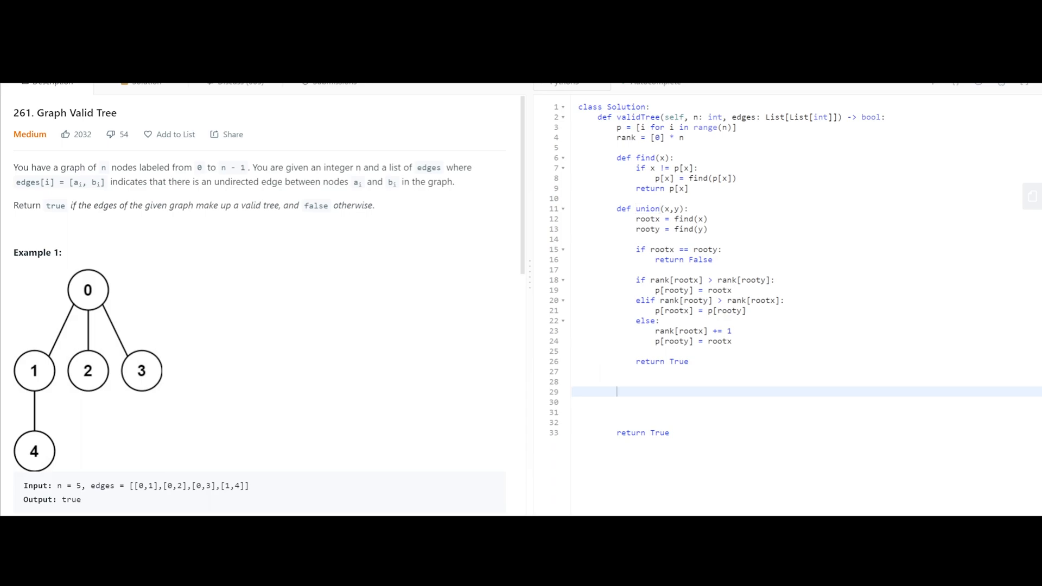
type("for x,y in edges:")
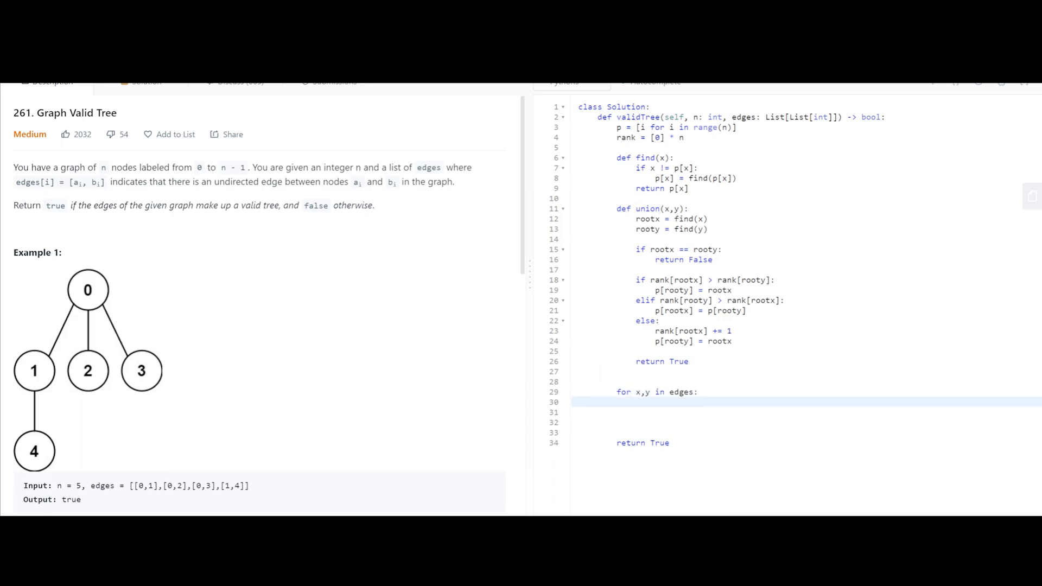
type("if not union")
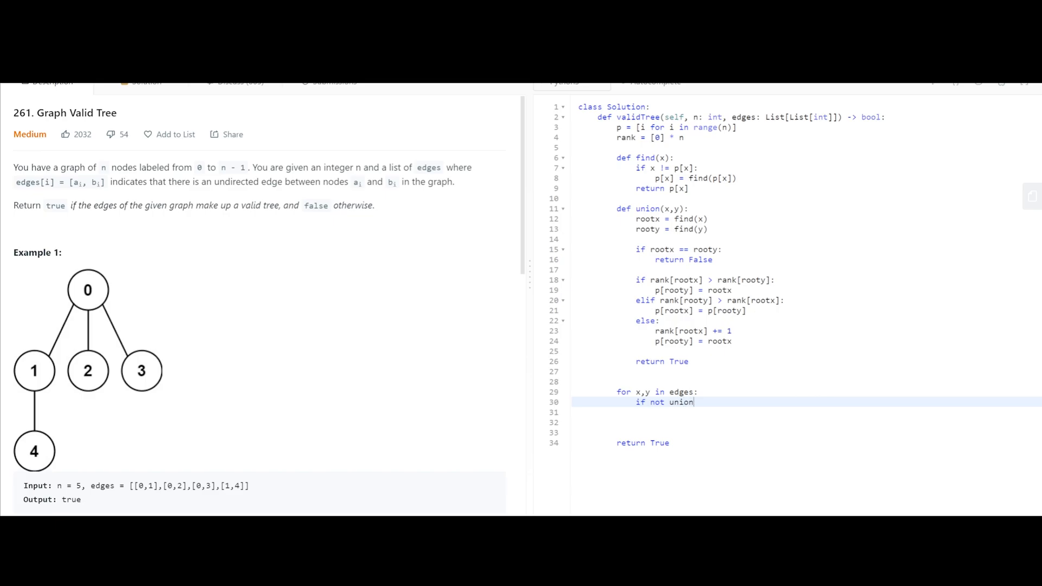
type("(x,y)")
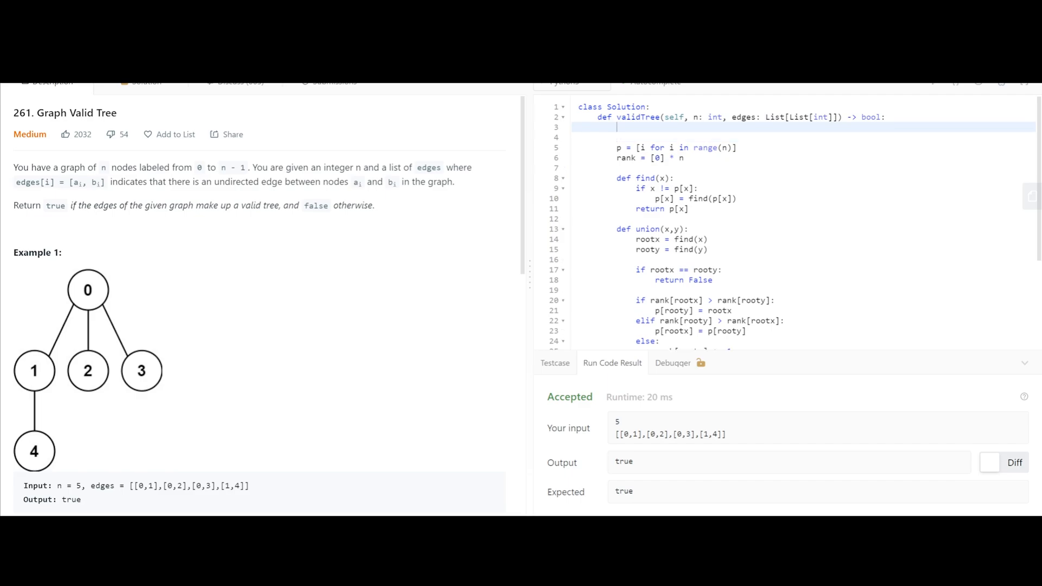
- Begin an if len(edges) edge-count check at the top of validTree
type("if len(en)")
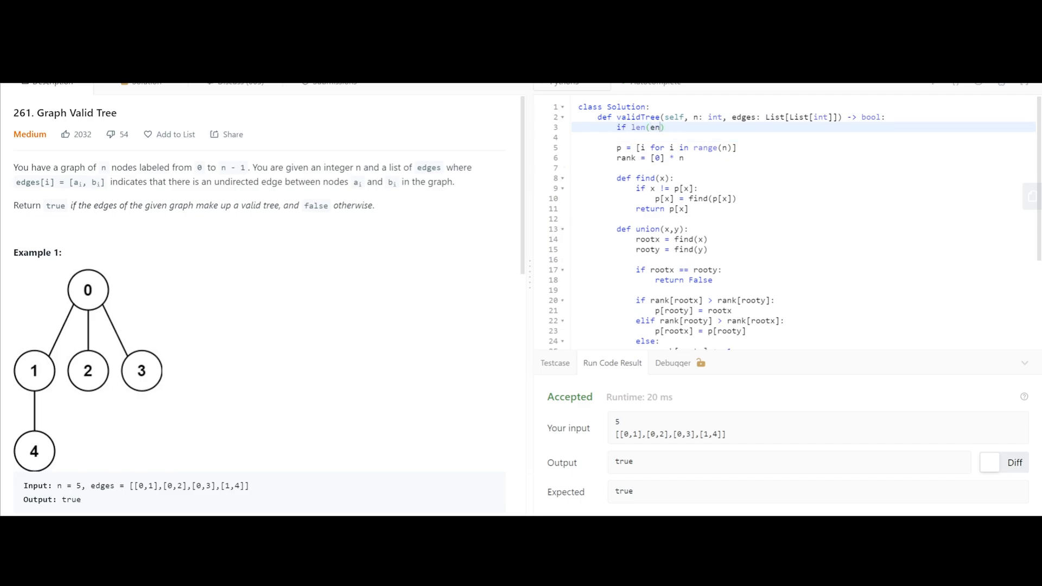